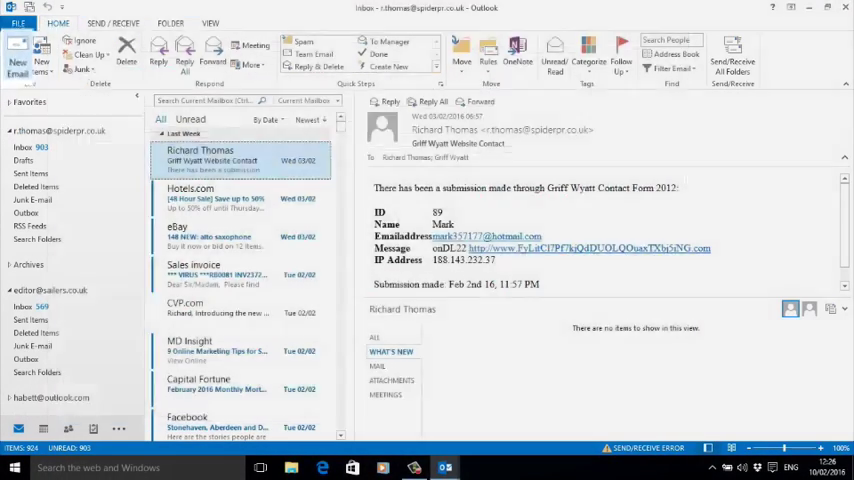
- Start a new email with the subject 'Out of Office Reply'
left_click(16, 56)
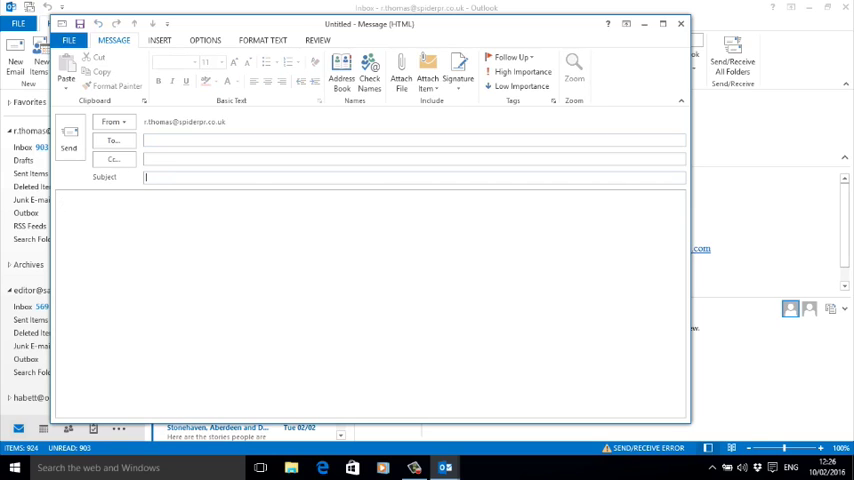
type("Out of Offi")
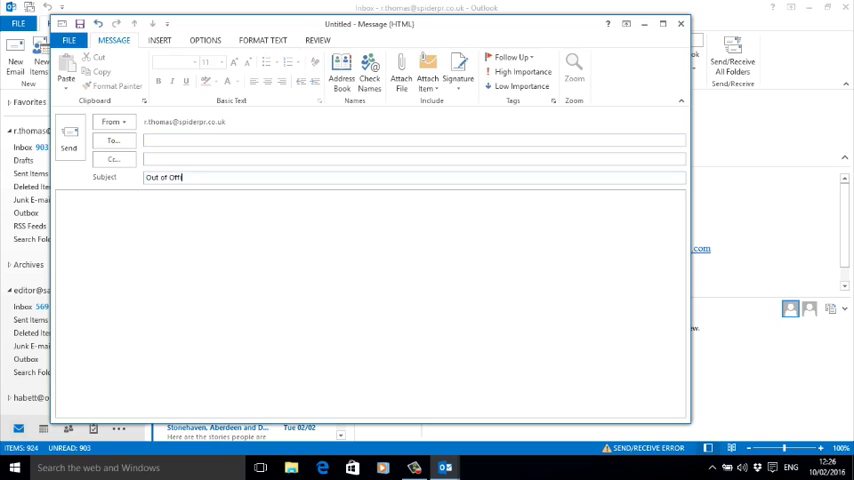
type("ce Reply")
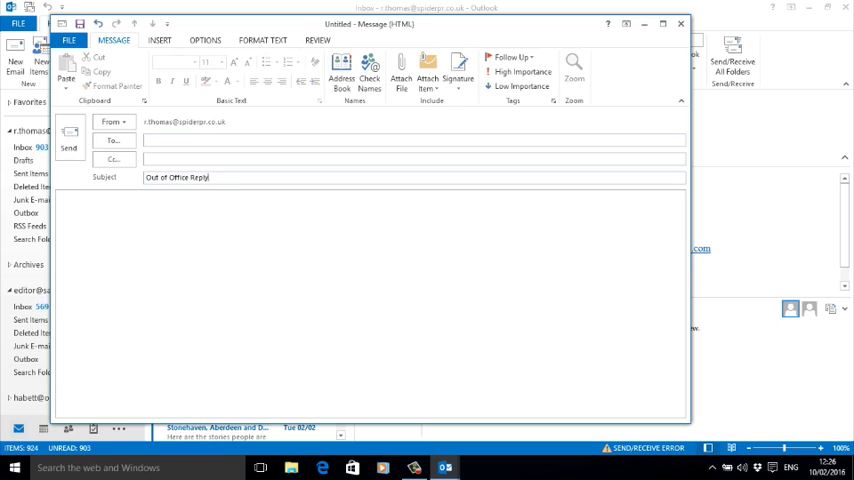
- Write the body: thanks for contacting me, away from my desk 1st to 12th July inclusive
type("Thank you for cont")
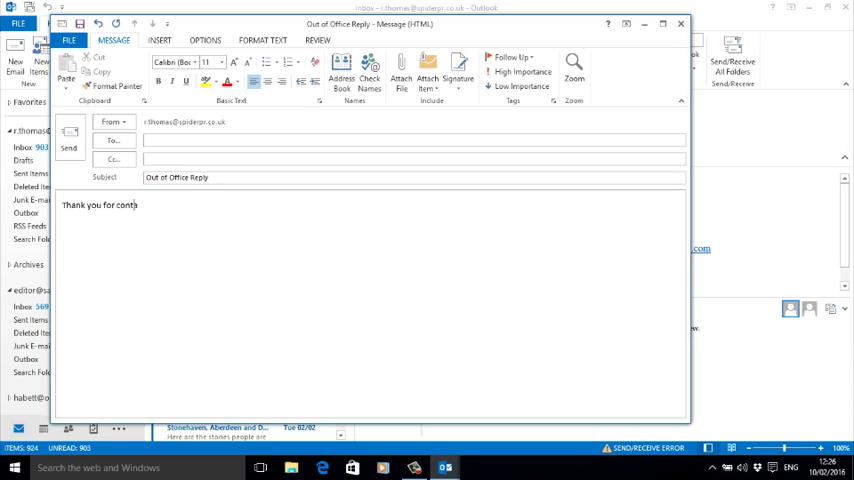
type("acting me.")
type("I will ")
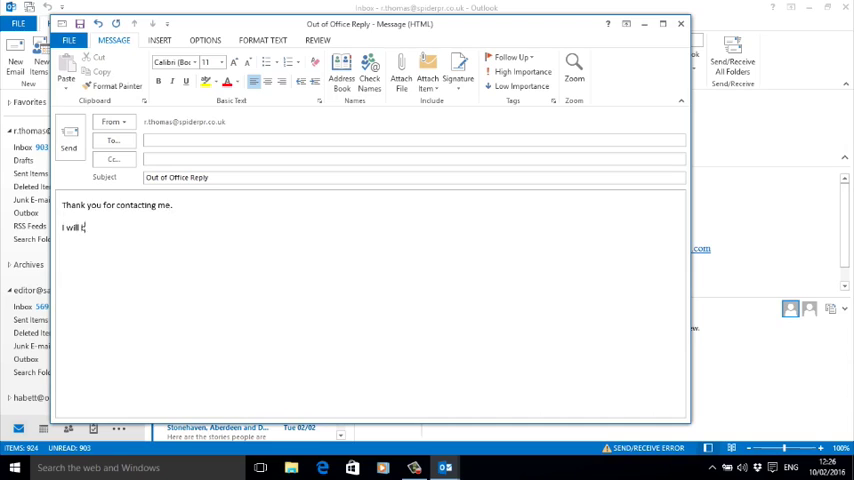
type("be away from my")
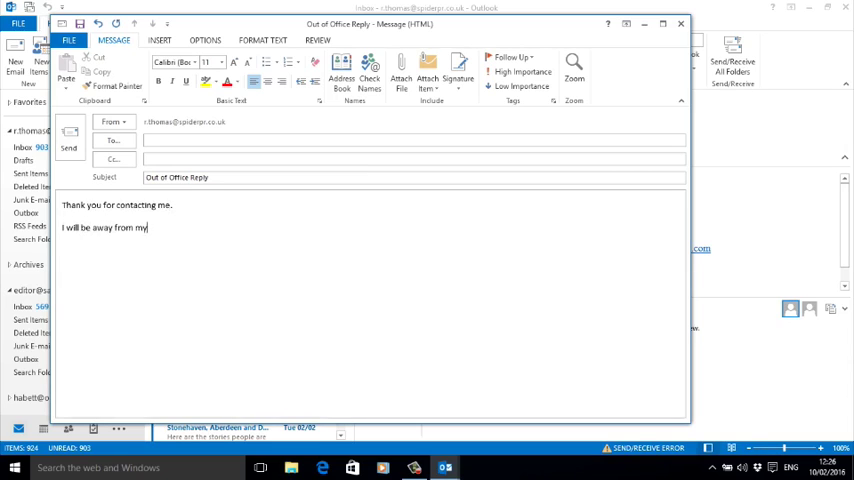
type("desk from")
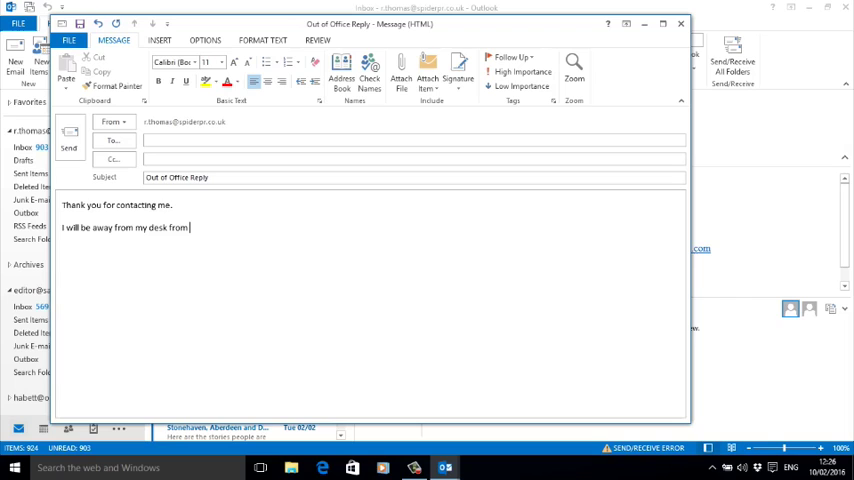
type("1st July")
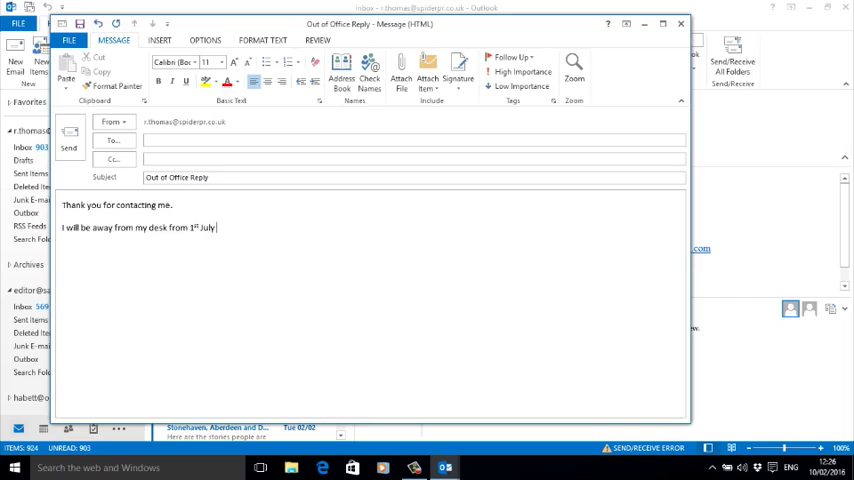
type("to 12th")
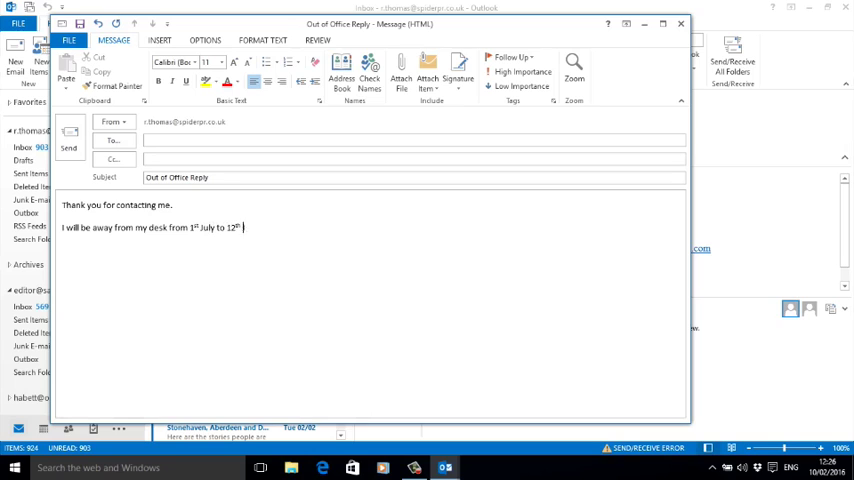
type("July inclusive.")
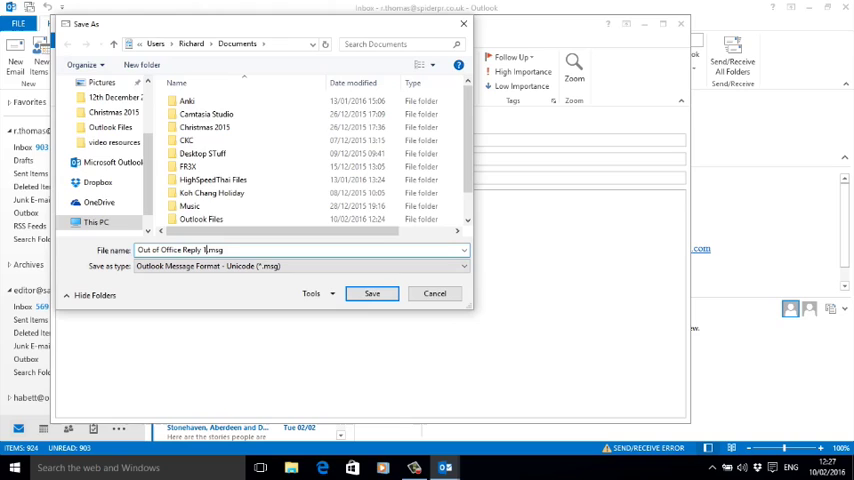
- Save the message as an Outlook Template (.oft) named for 1st July
type("st")
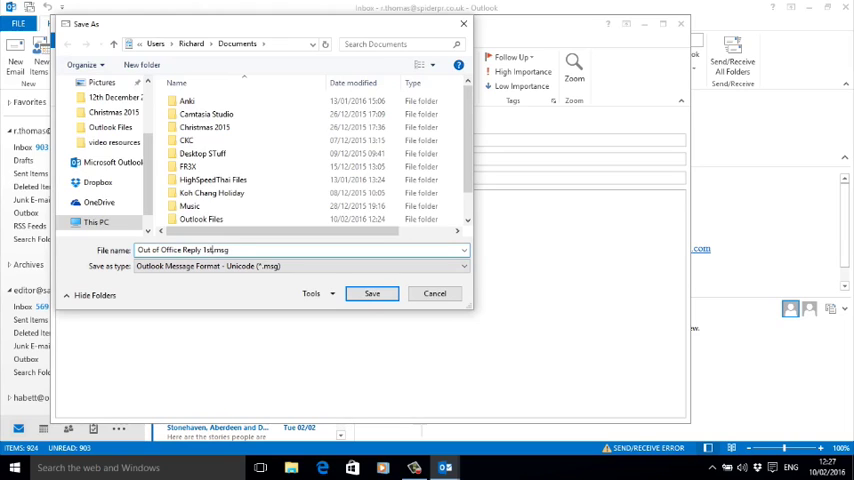
type("July")
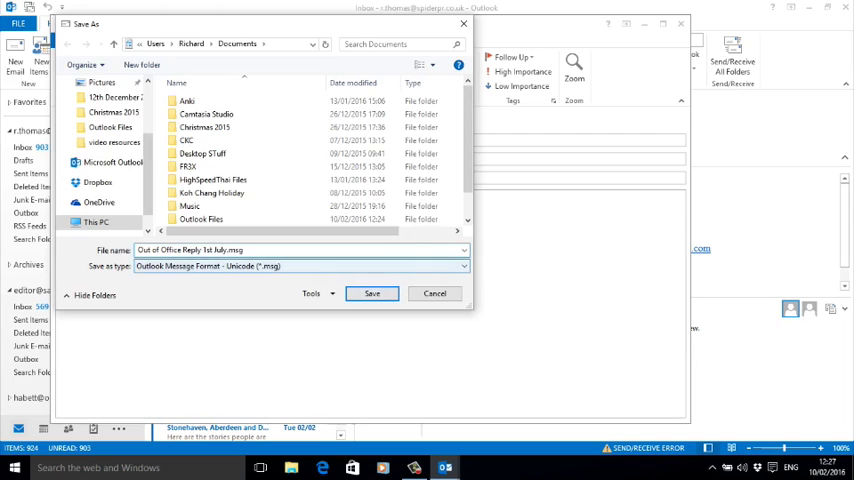
left_click(462, 264)
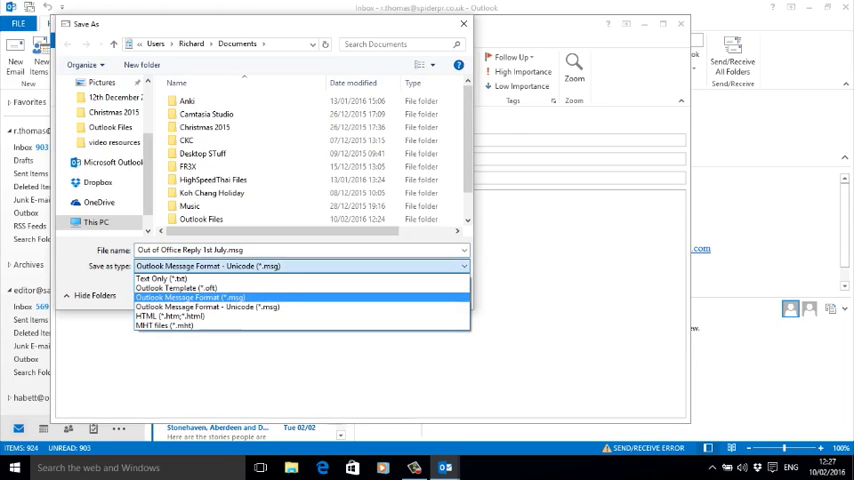
left_click(196, 288)
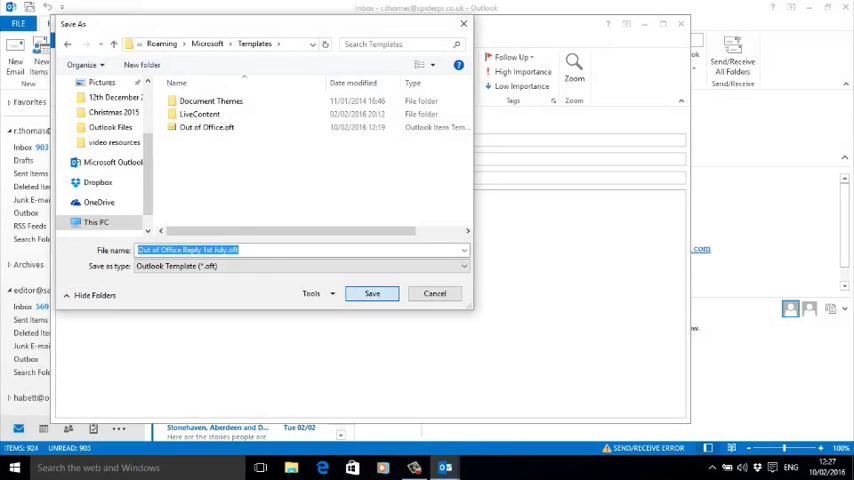
left_click(372, 292)
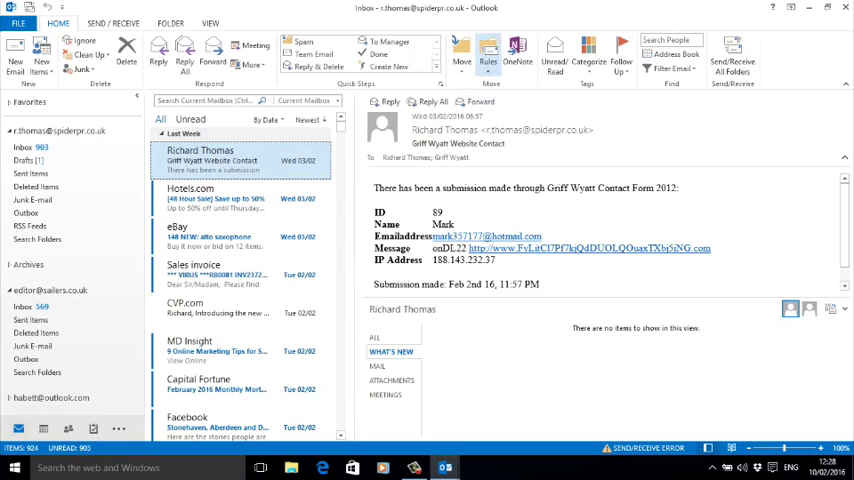
mouse_move(488, 52)
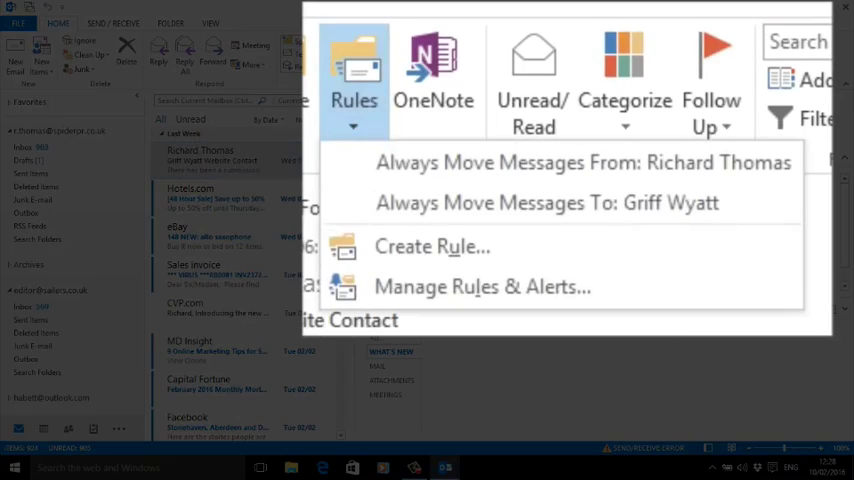
- Begin a rule via Advanced Options with condition 'where my name is in the To box'
left_click(432, 246)
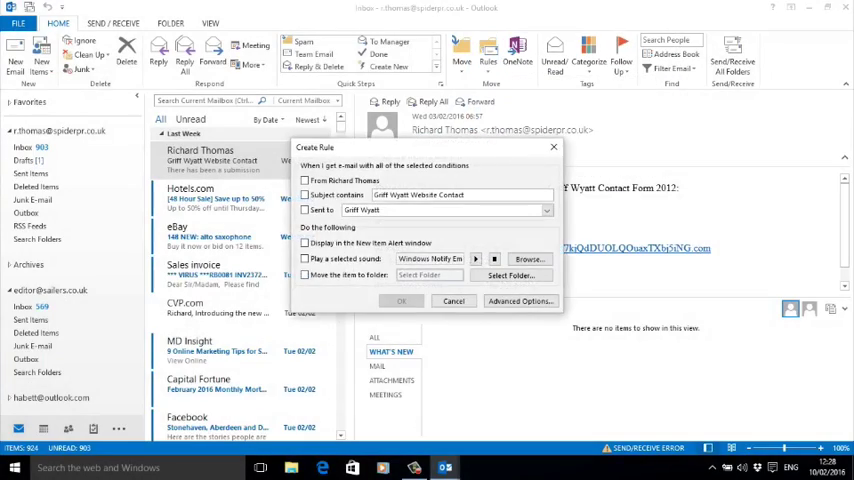
left_click(520, 300)
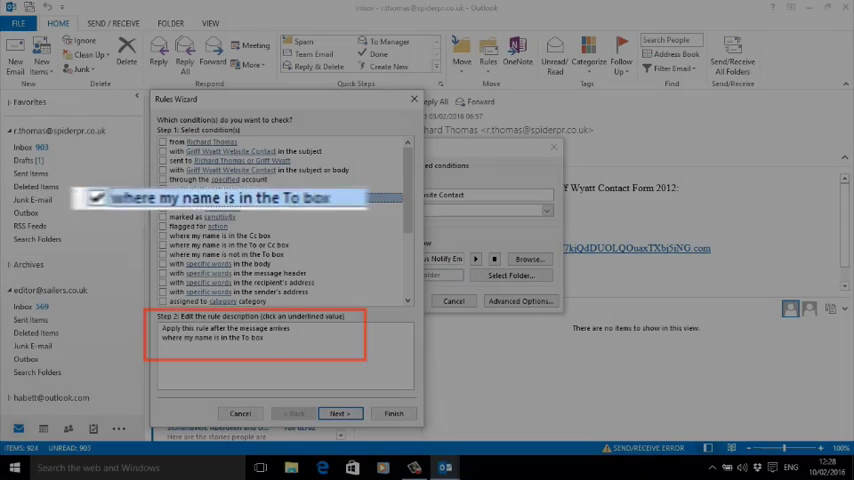
left_click(164, 198)
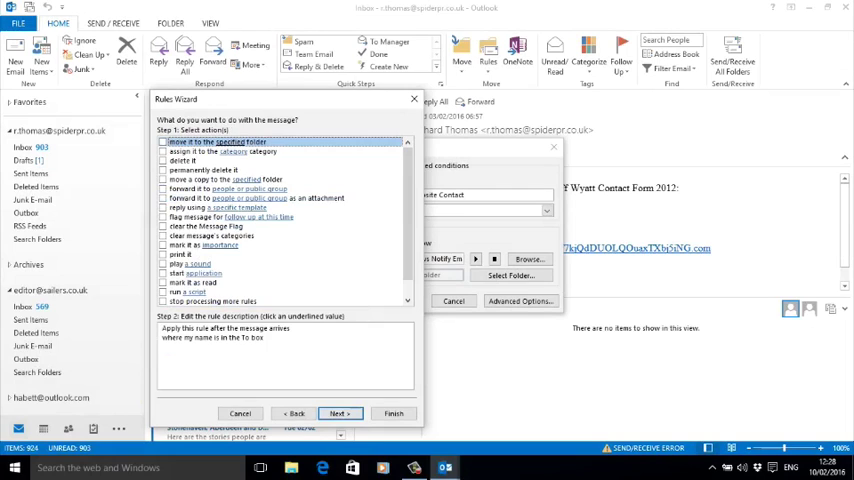
- Set the action to reply using the Out of Office template from User Templates in File System
left_click(164, 208)
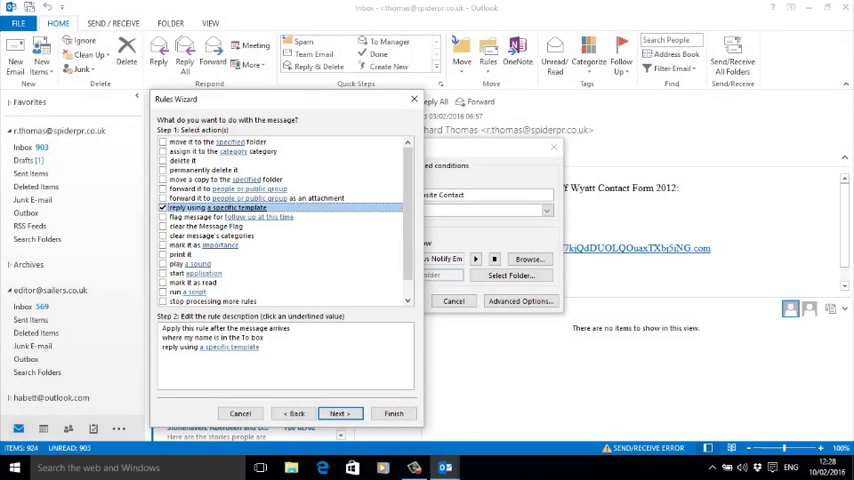
left_click(228, 348)
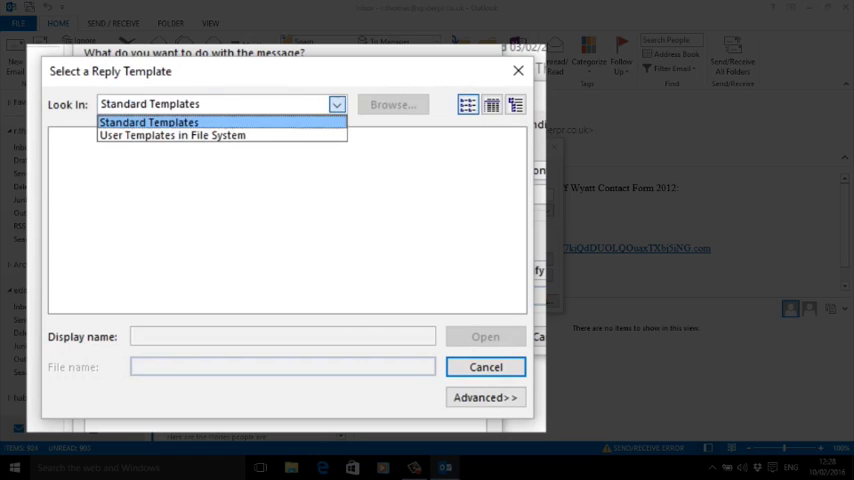
left_click(148, 122)
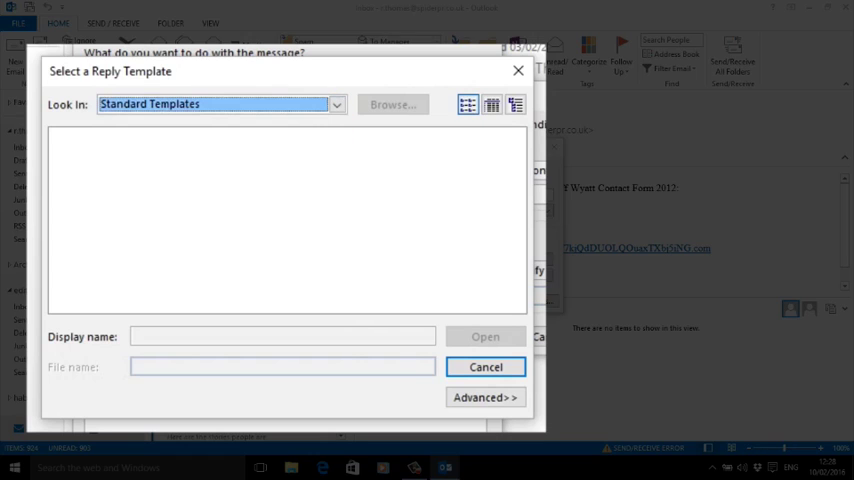
left_click(336, 104)
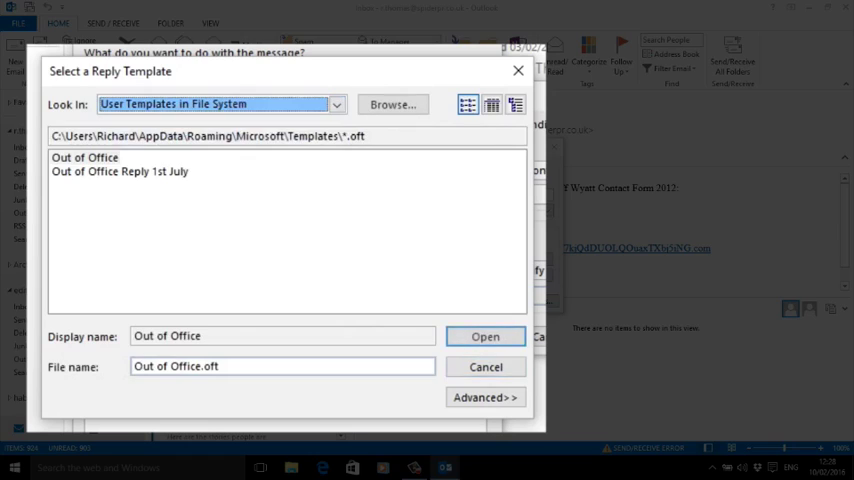
left_click(484, 336)
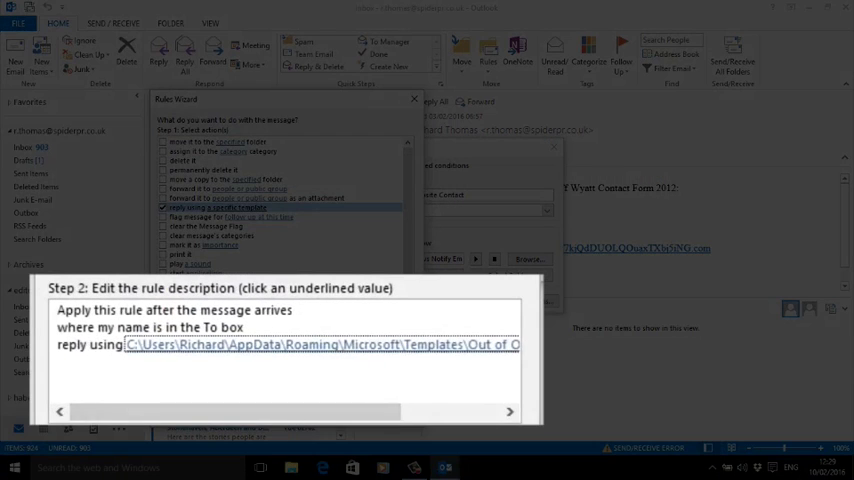
- Add the exception 'except if it is an automatic reply' and proceed to naming
left_click(340, 412)
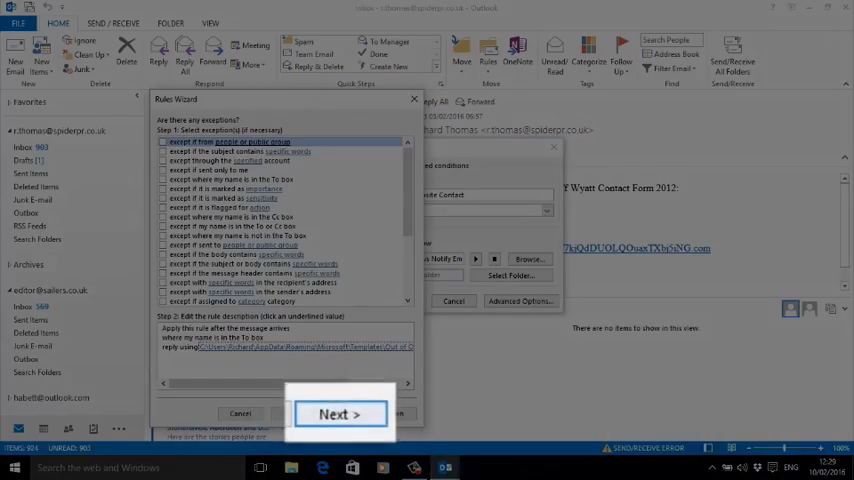
scroll("down", 3)
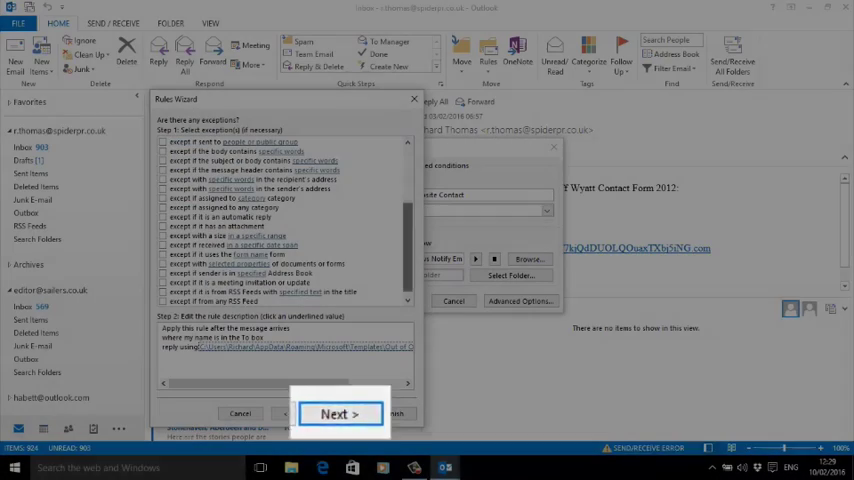
left_click(340, 412)
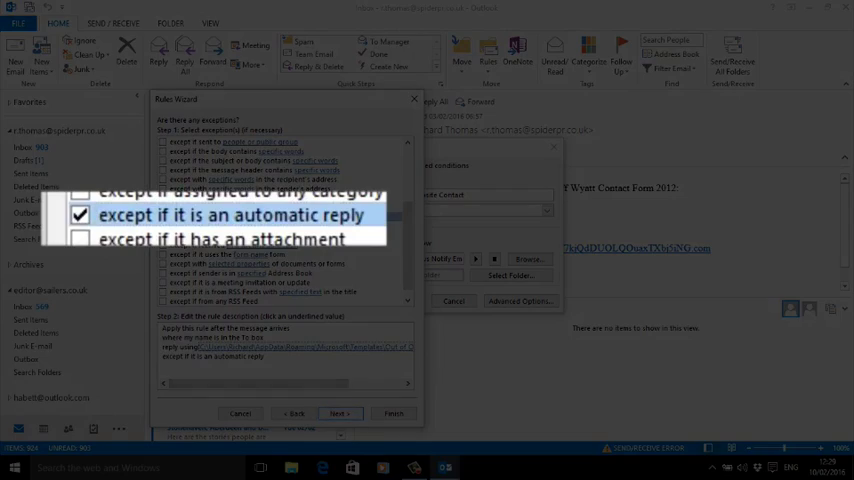
left_click(338, 412)
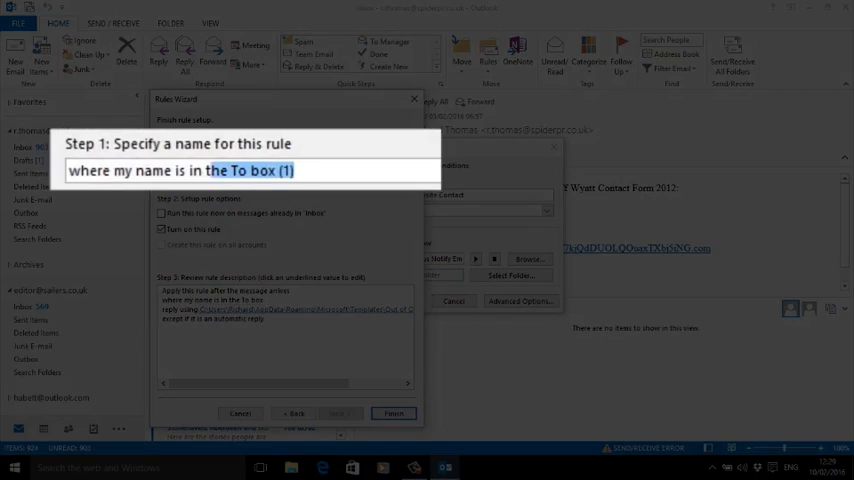
- Name the rule 'Out of Office 1st July', keep it turned on, and finish
type("Ou")
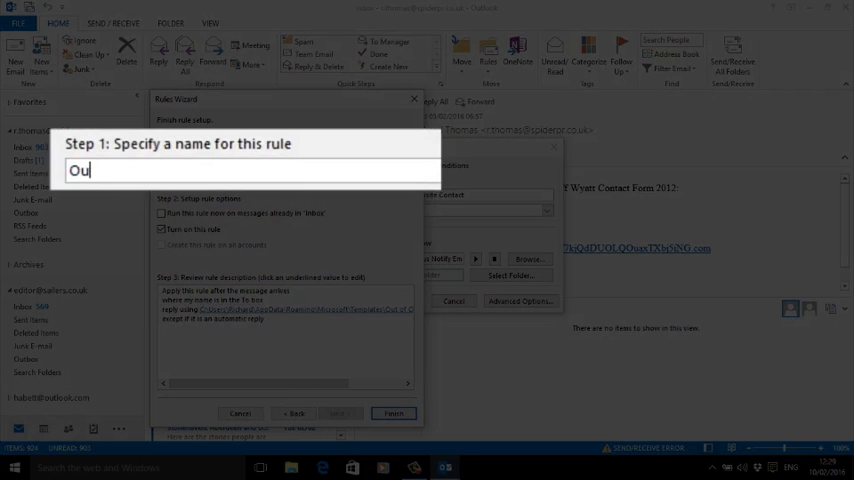
type("t of Office")
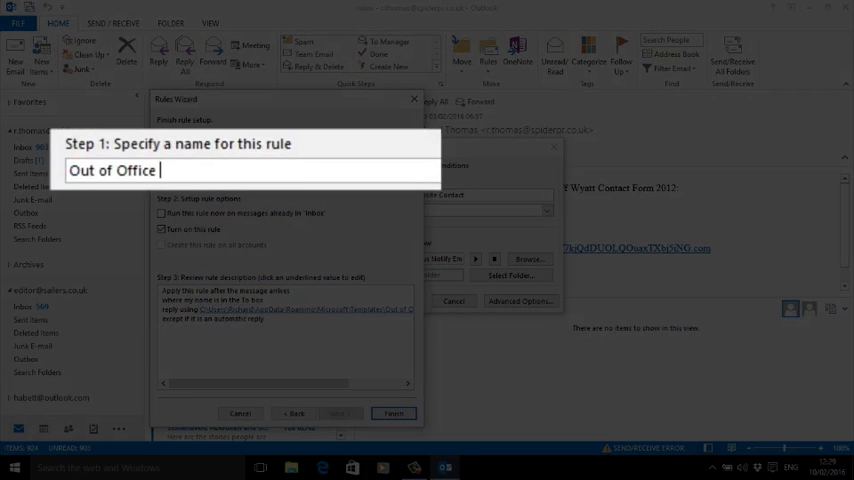
type("1st July")
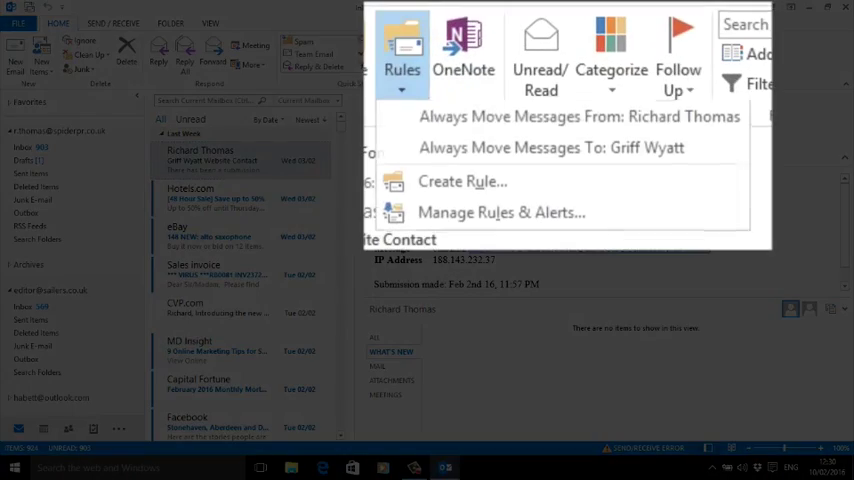
- Show Manage Rules & Alerts listing the Out of Office rule enabled
left_click(500, 212)
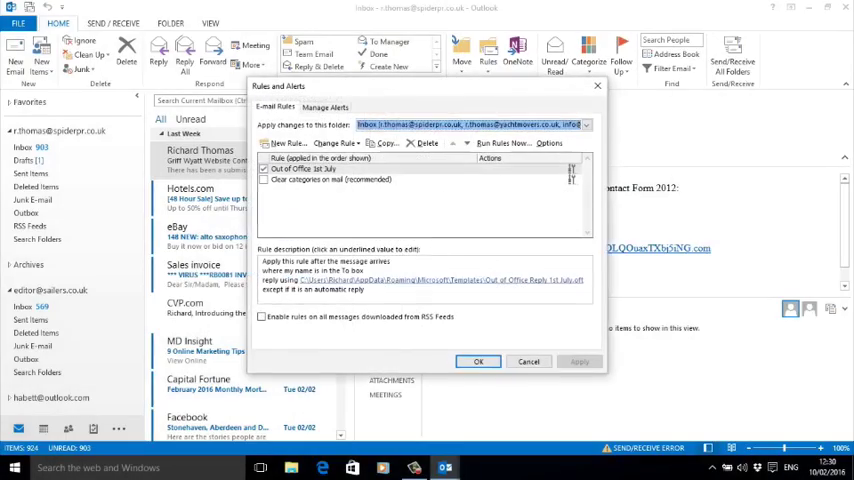